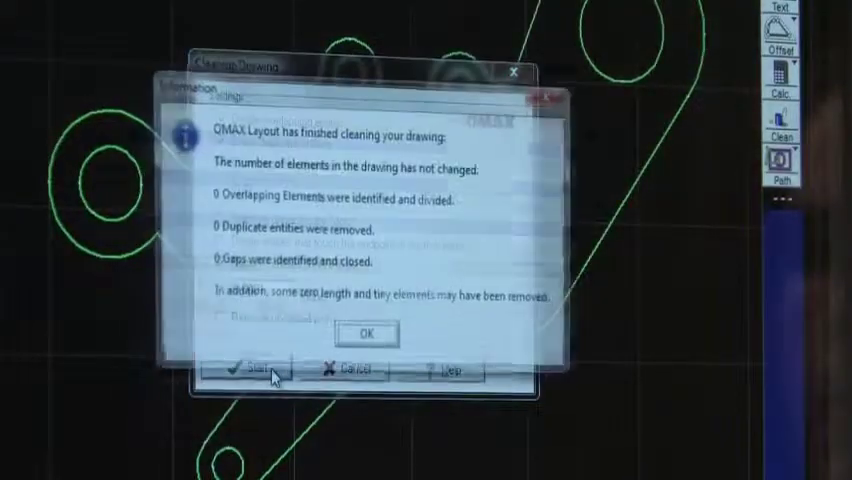
Clean the drawing, then preview the star part nested as a 4-by-4 tool path array.
{"action": "left_click", "coordinate": [365, 333]}
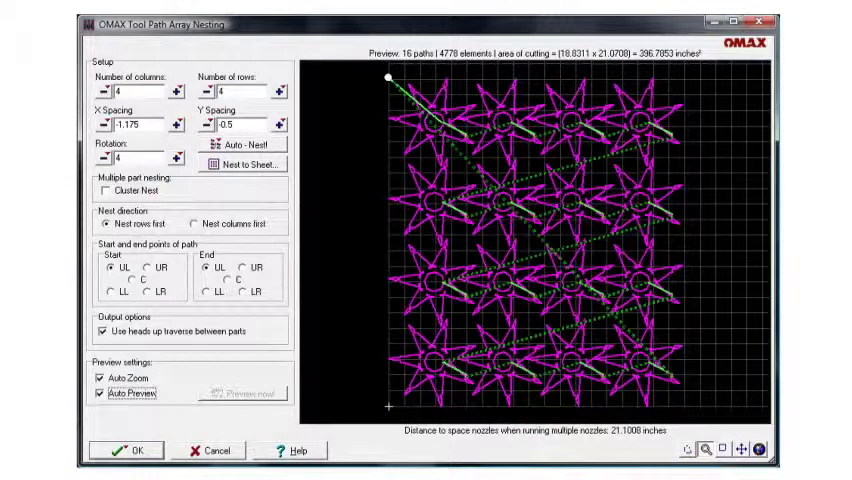
{"action": "left_click", "coordinate": [128, 450]}
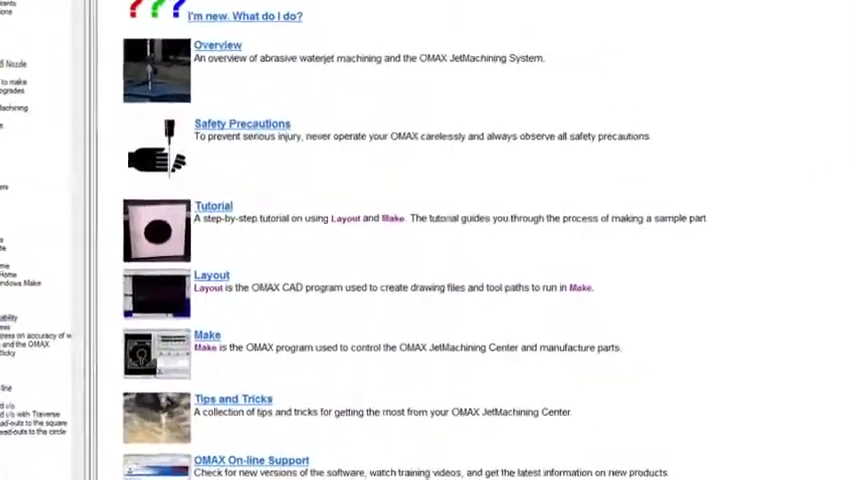
Scroll through the Interactive Reference home page's Overview, Tutorial, Layout, Make and support topics.
{"action": "scroll", "scroll_direction": "down", "scroll_amount": 3}
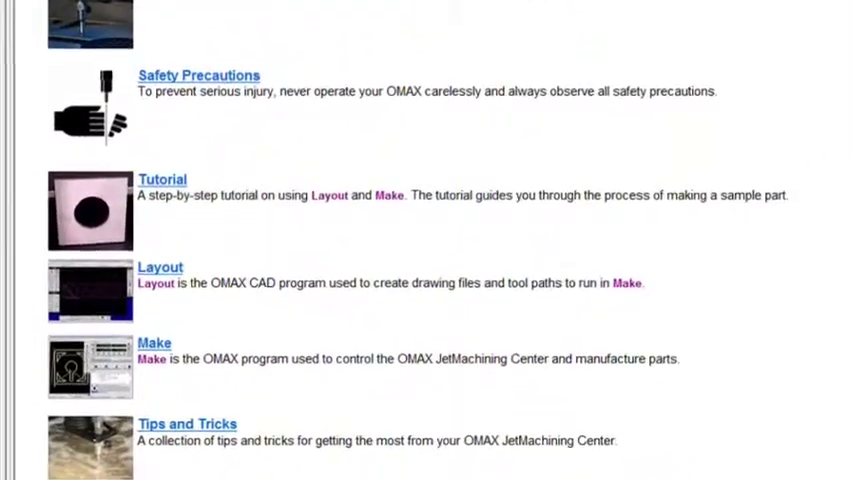
{"action": "scroll", "scroll_direction": "down", "scroll_amount": 3}
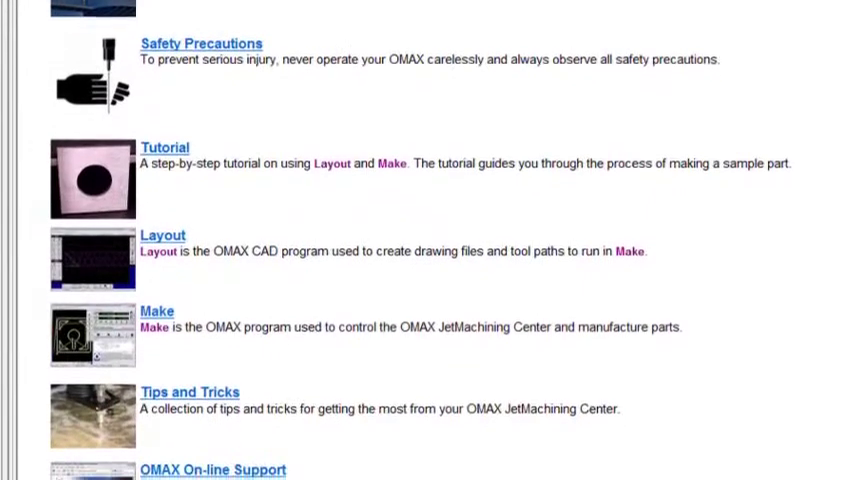
{"action": "scroll", "scroll_direction": "down", "scroll_amount": 3}
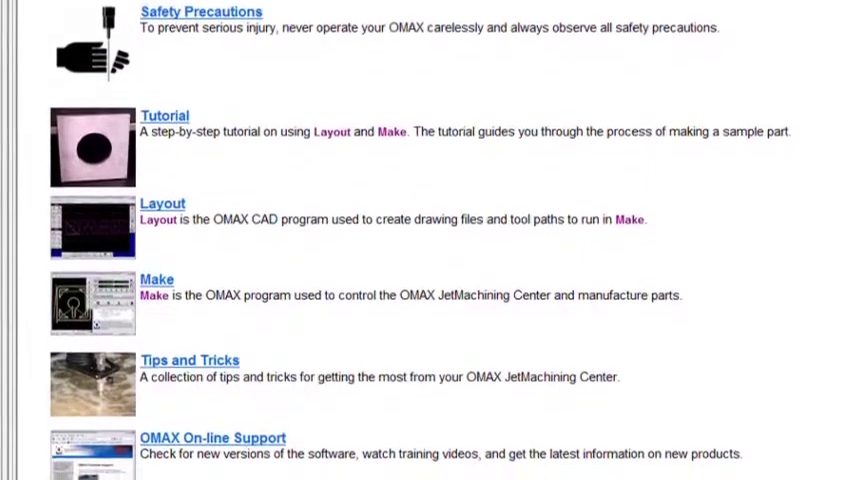
{"action": "scroll", "scroll_direction": "down", "scroll_amount": 3}
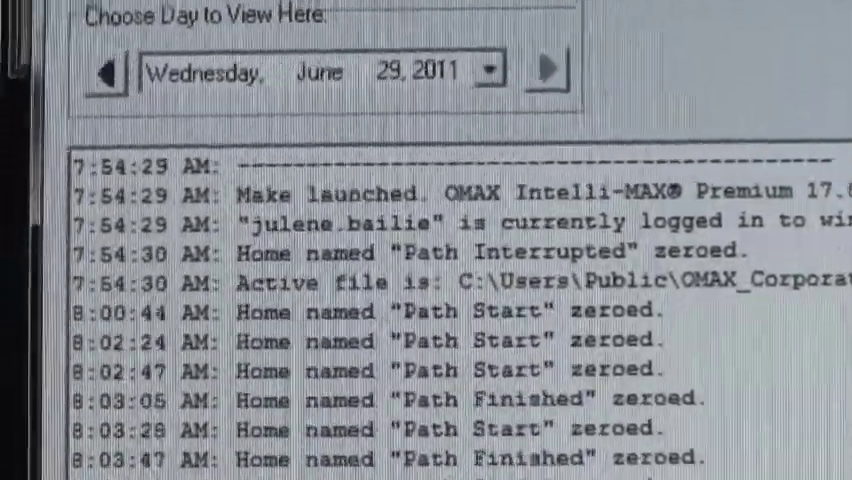
Scroll the Make log for June 29, 2011, showing launch and home-zeroing events.
{"action": "scroll", "scroll_direction": "down", "scroll_amount": 3}
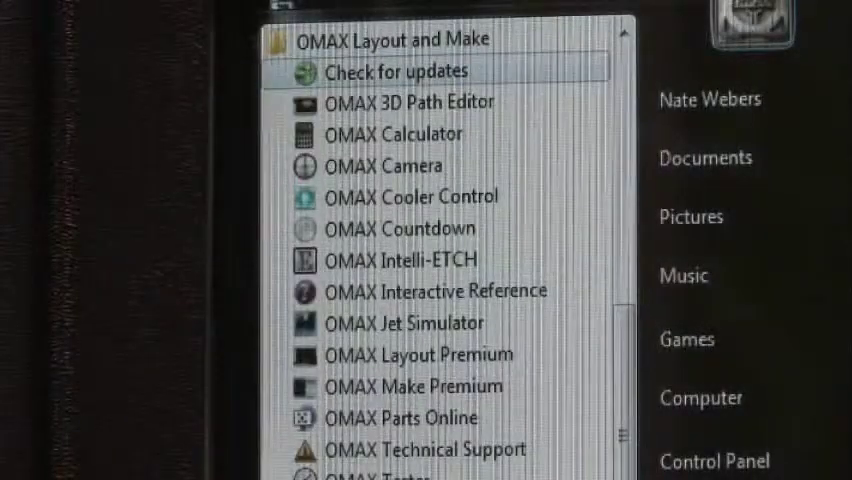
{"action": "mouse_move", "coordinate": [370, 165]}
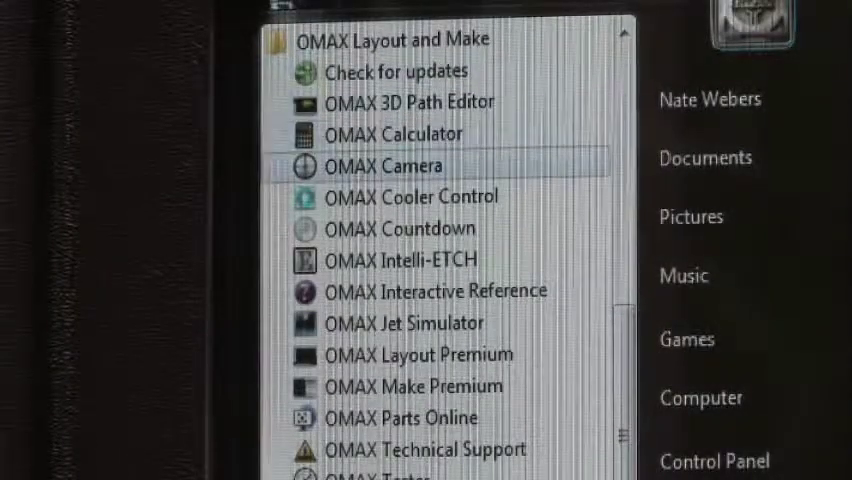
{"action": "mouse_move", "coordinate": [400, 259]}
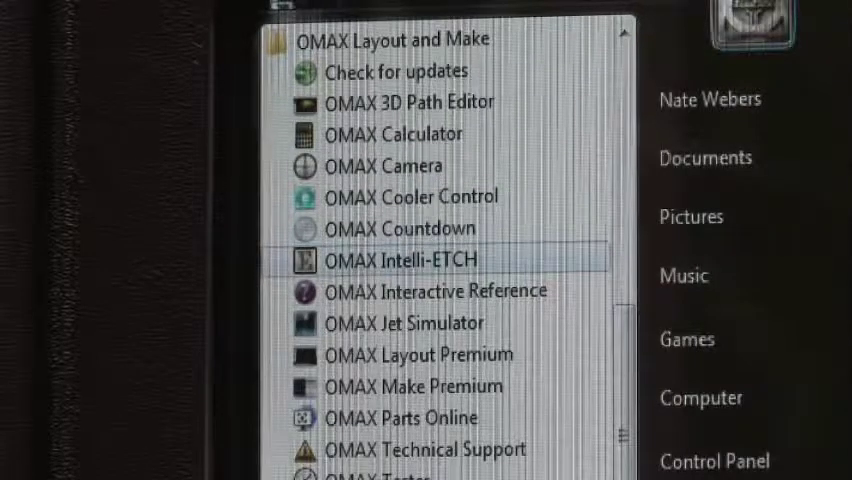
{"action": "mouse_move", "coordinate": [428, 354]}
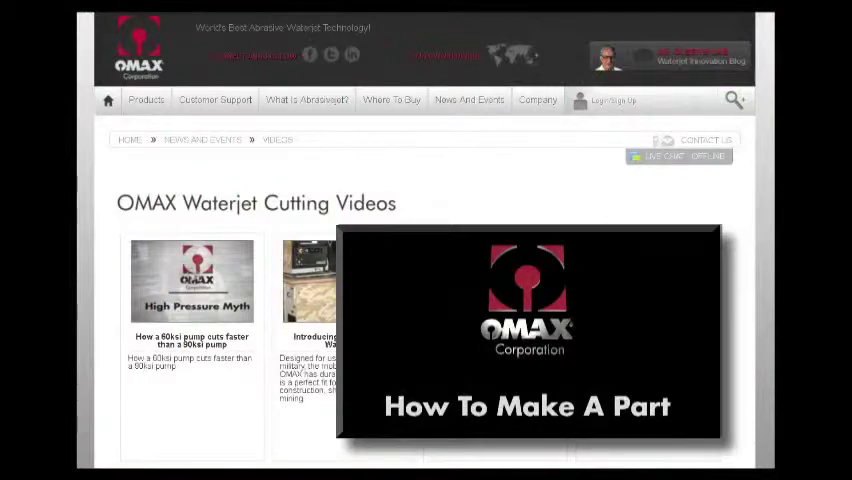
Play the 'How To Make A Part' video on the OMAX Waterjet Cutting Videos page.
{"action": "left_click", "coordinate": [528, 335]}
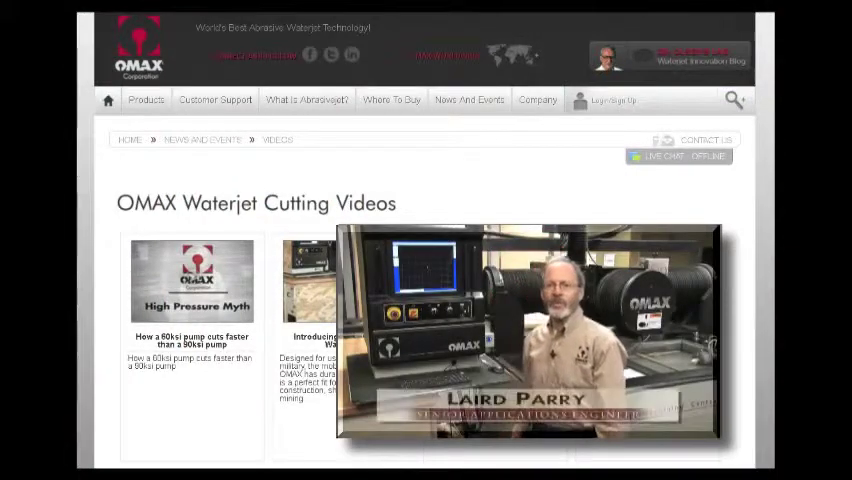